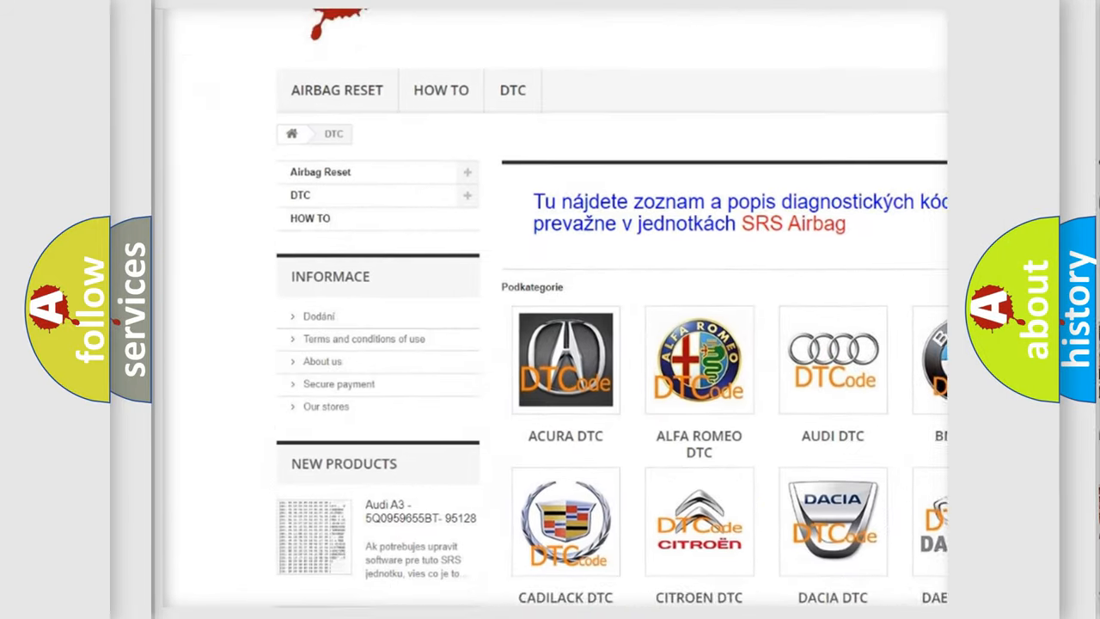
scroll(down, 3)
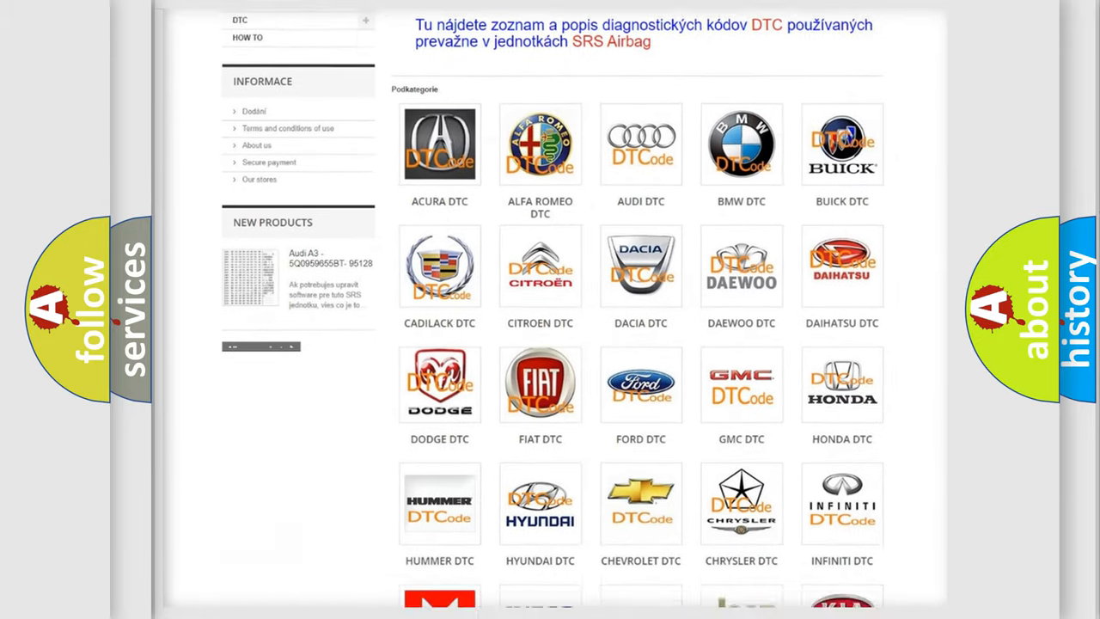
scroll(down, 3)
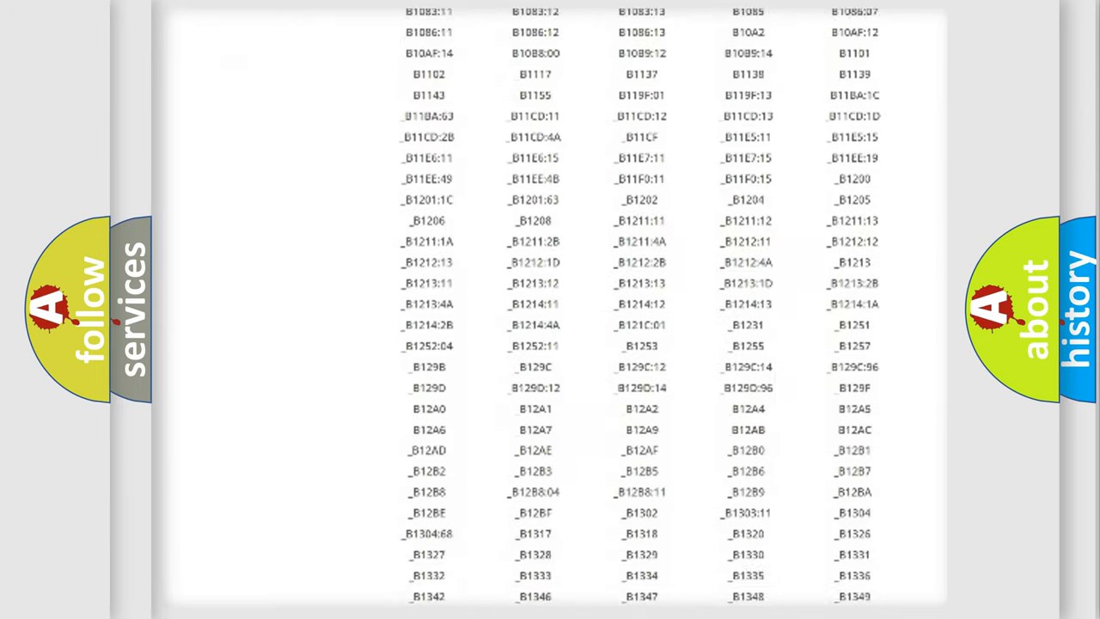
scroll(down, 3)
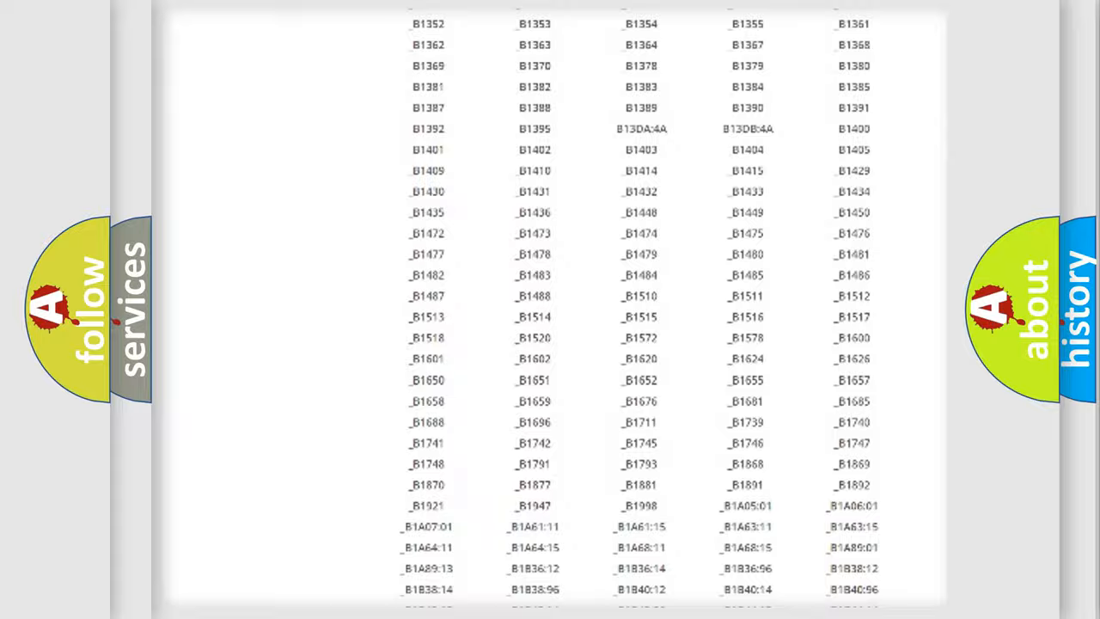